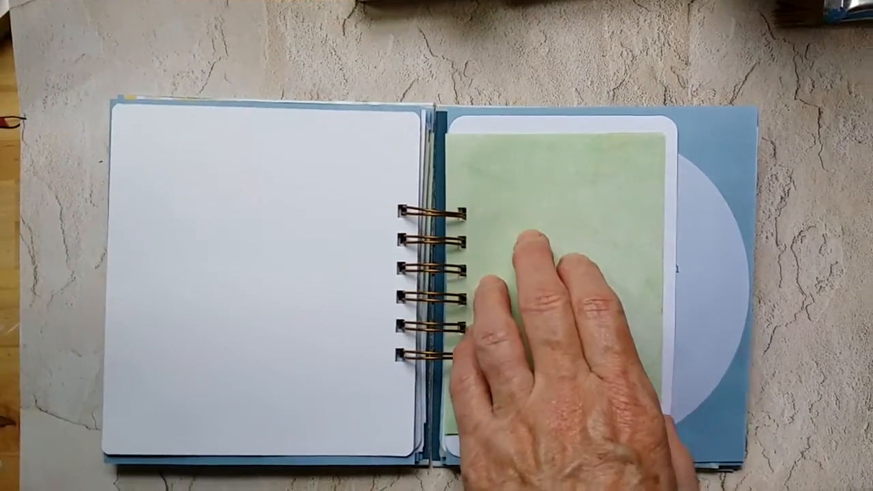
# - Turn the green journaling card over to show the grid card and goldfinch rainbow-quote page
pyautogui.moveTo(546, 273); pyautogui.dragTo(272, 272)
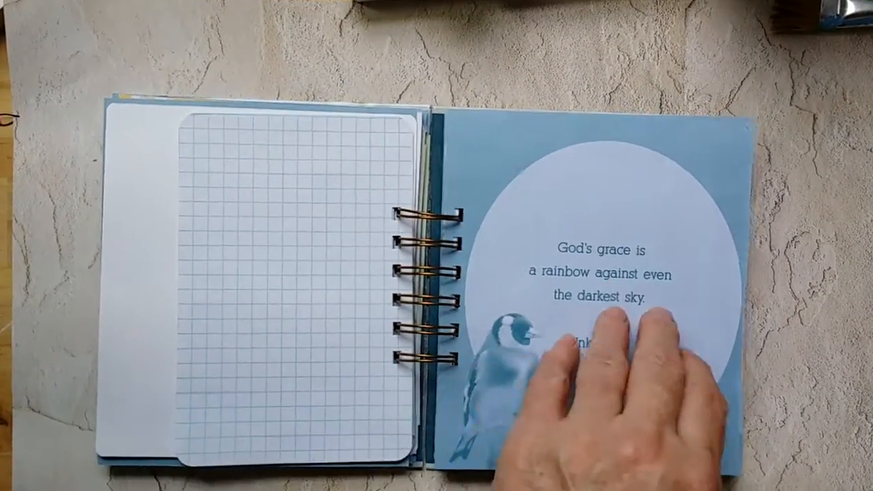